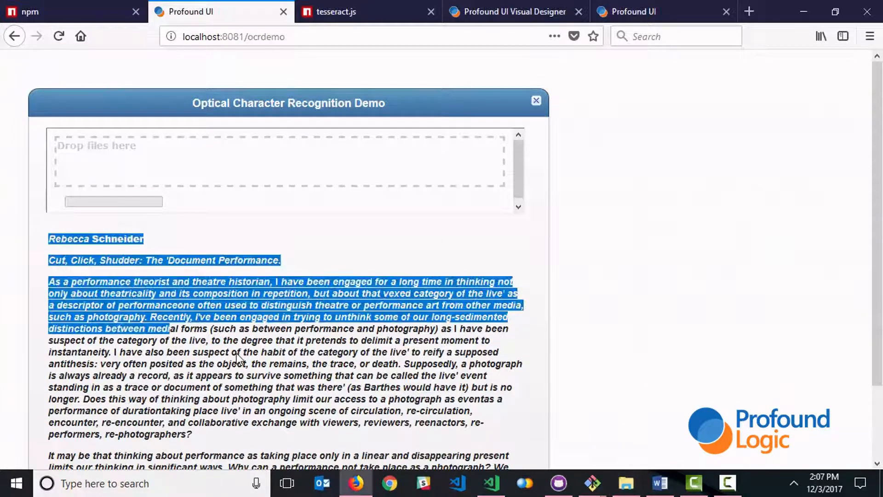
Step: View the tesseract.js npm package page and focus the terminal in the ocr project folder
left_click(260, 343)
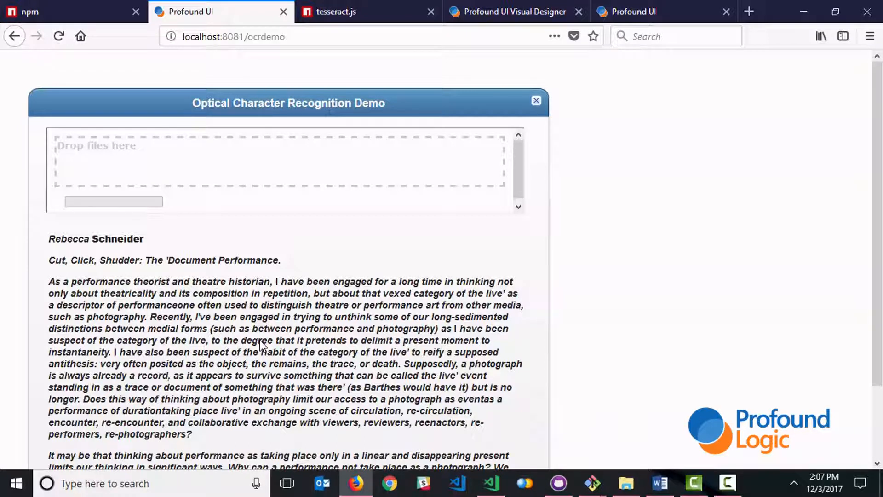
mouse_move(344, 11)
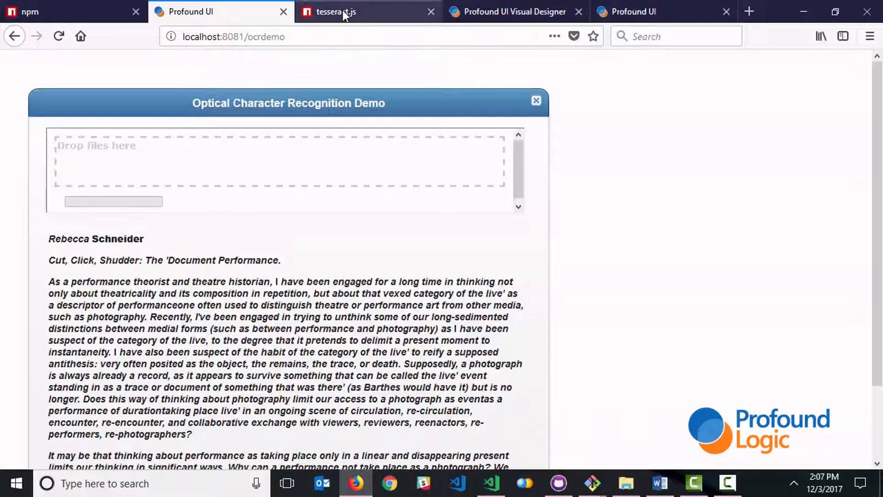
left_click(332, 11)
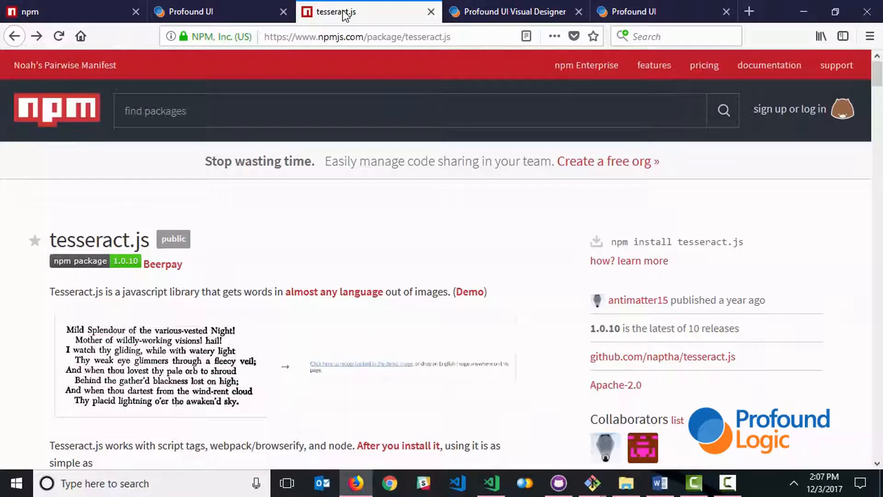
left_click(364, 363)
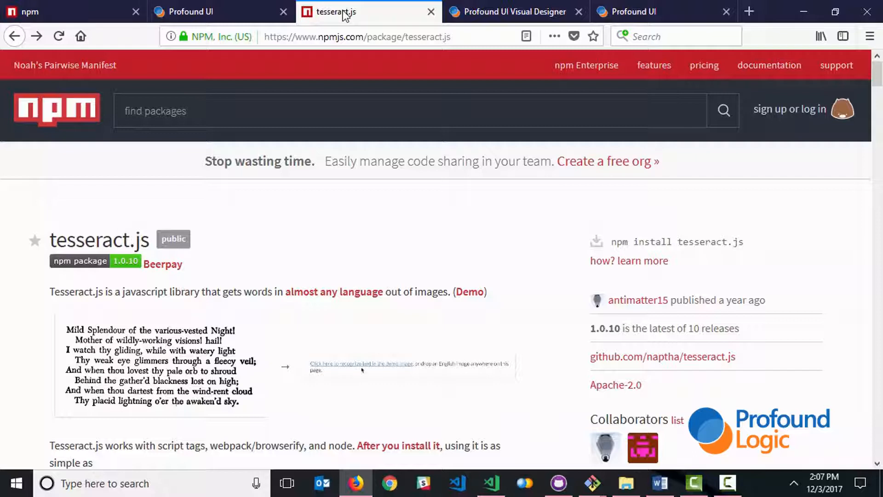
left_click(358, 364)
type("n")
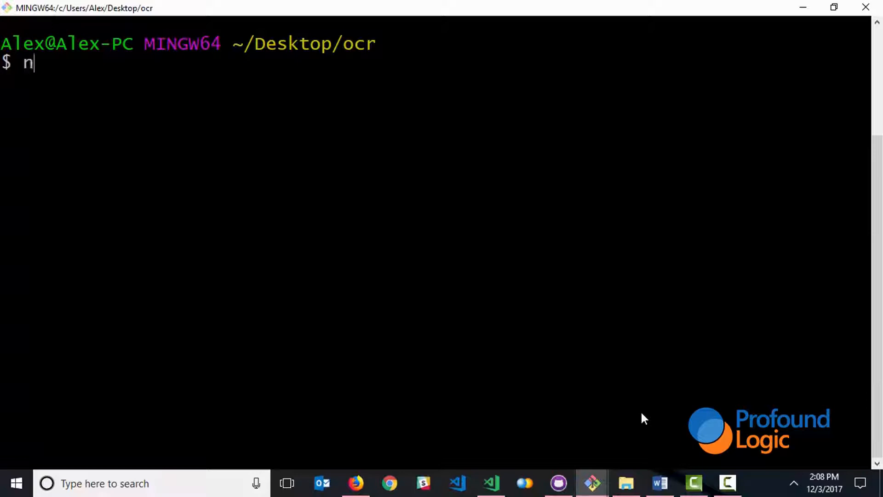
Step: Run npm install tesseract.js, adding version 1.0.10 to the ocr project
type("pm install te")
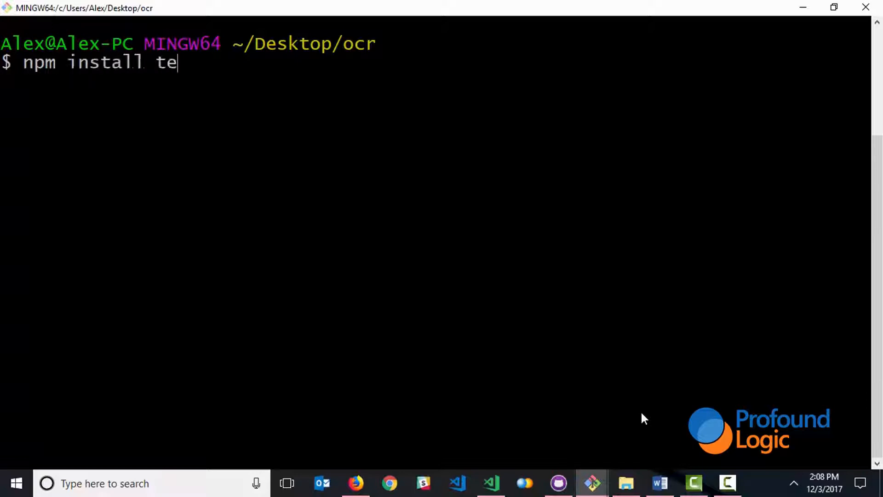
type("ssera")
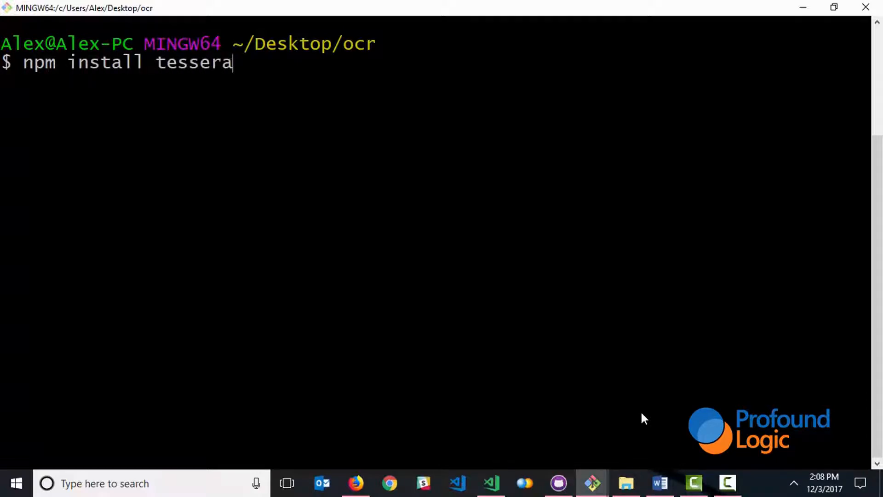
type("ct.js")
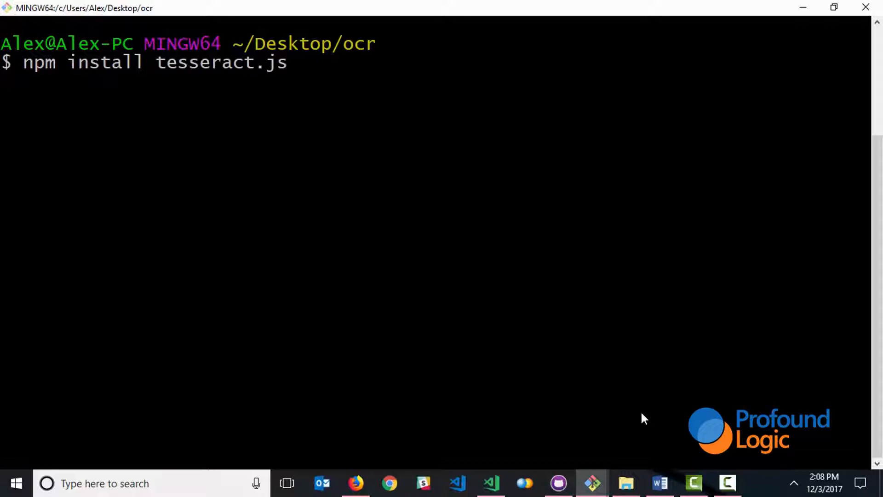
key("Return")
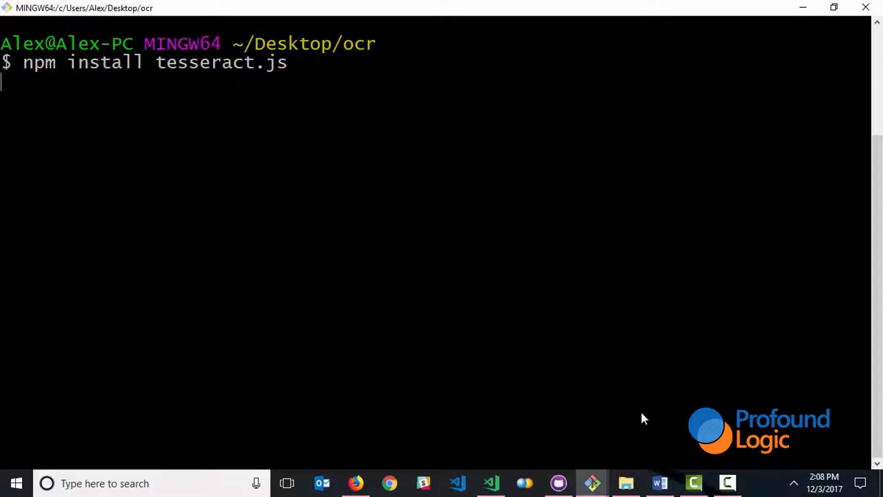
key("Return")
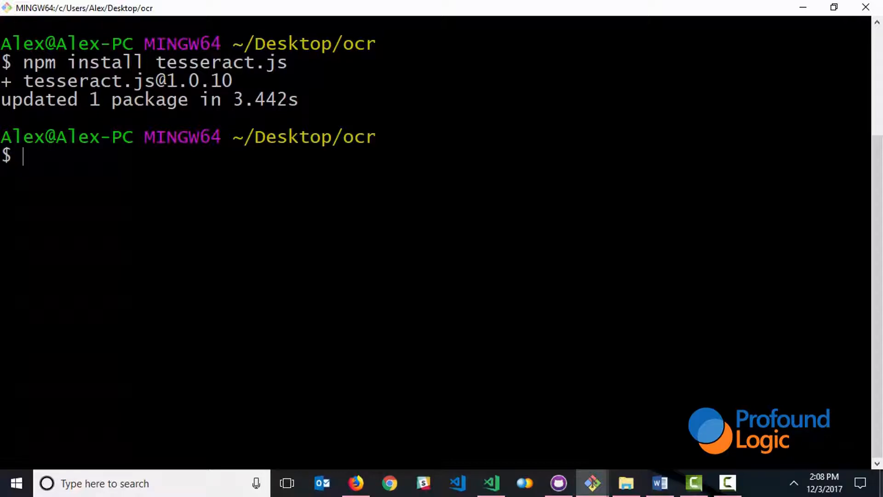
Step: Return to the browser and show the OCR demo screen design in Visual Designer
left_click(490, 483)
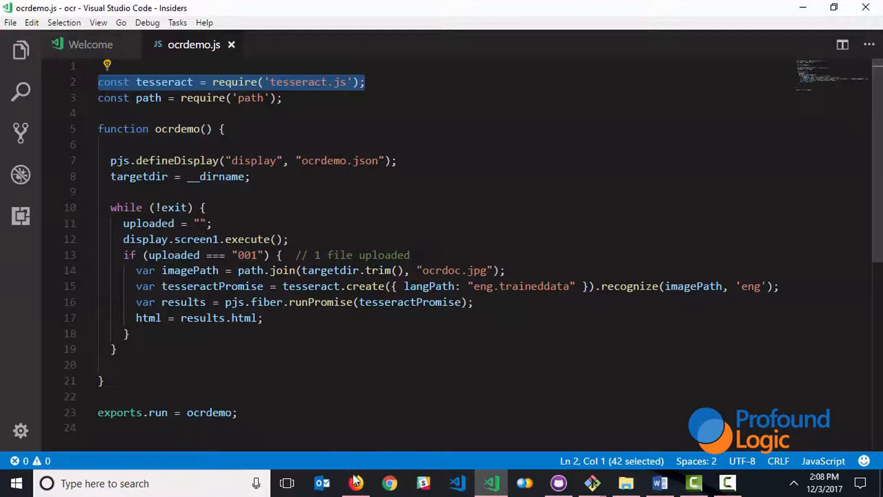
left_click(355, 484)
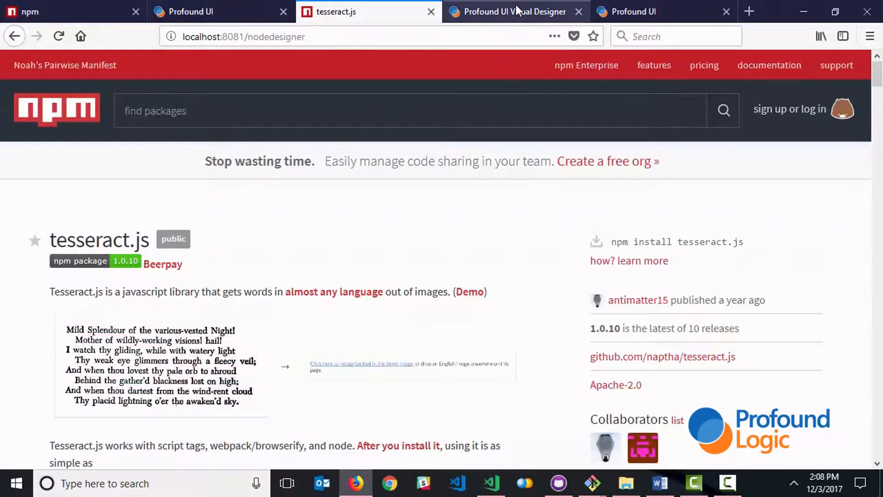
left_click(512, 11)
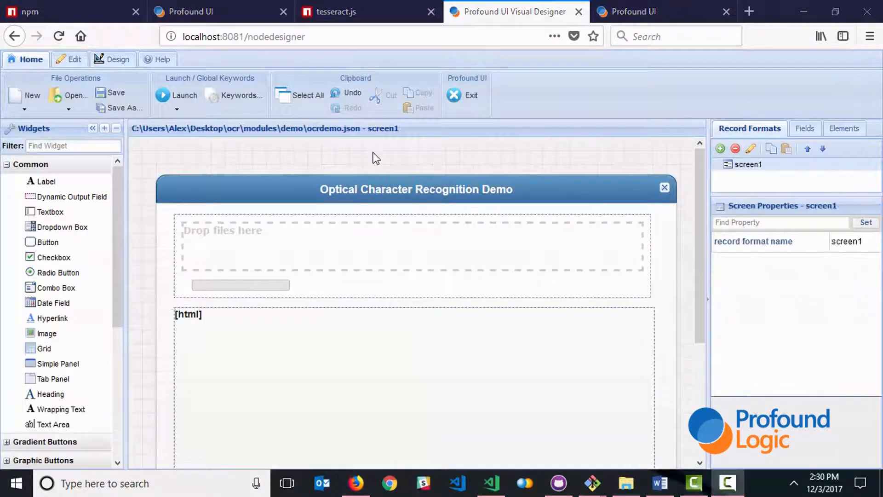
mouse_move(394, 246)
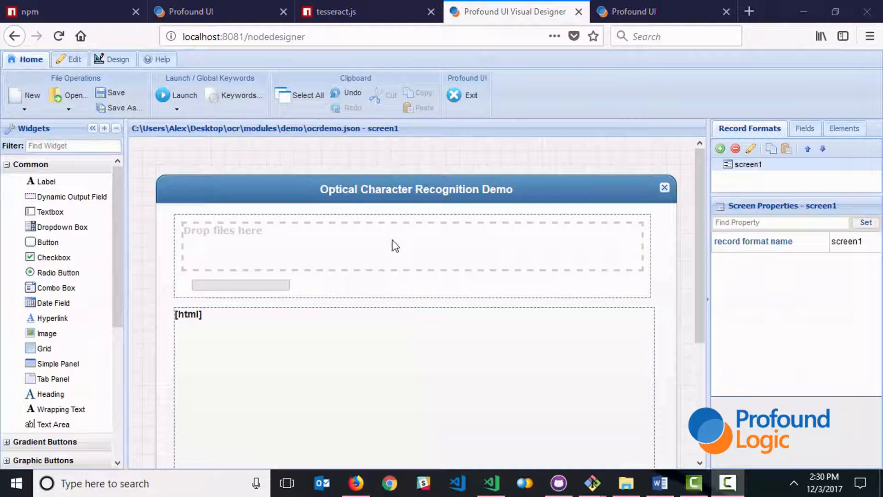
Step: Show the file upload widget's properties: response 'uploaded', directory 'targetdir', rename to ocrdoc.jpg
left_click(411, 248)
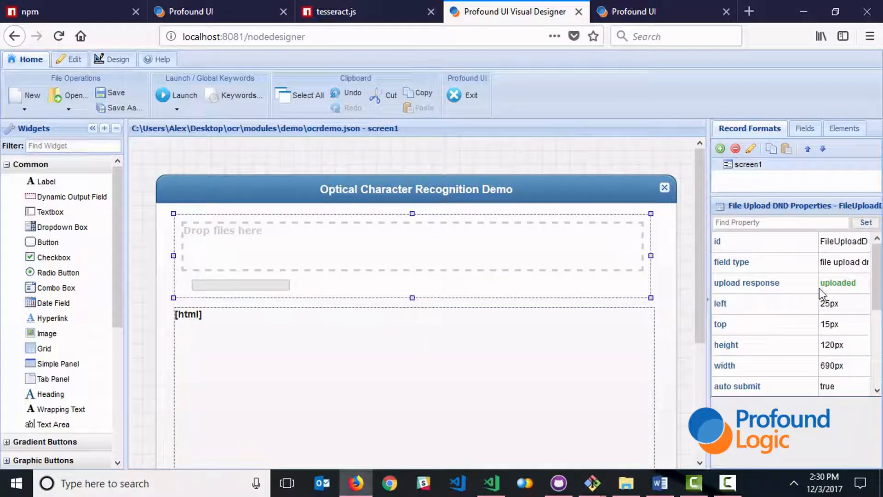
mouse_move(817, 294)
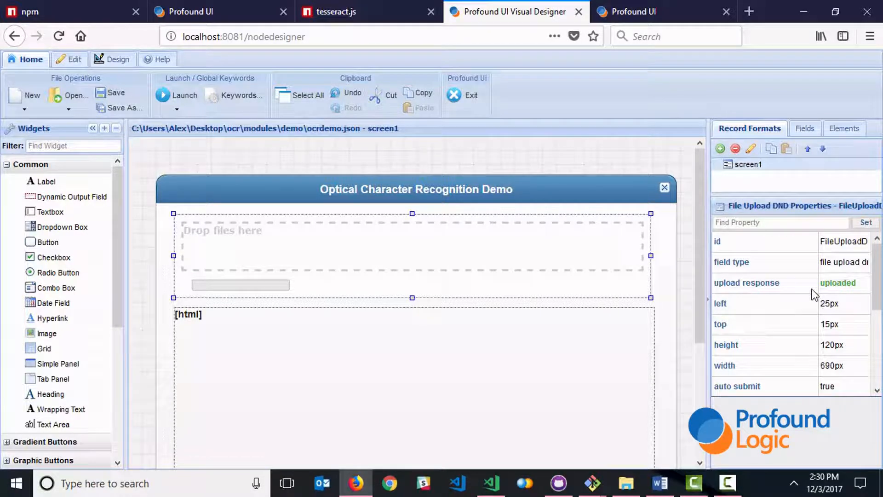
scroll("down", 3)
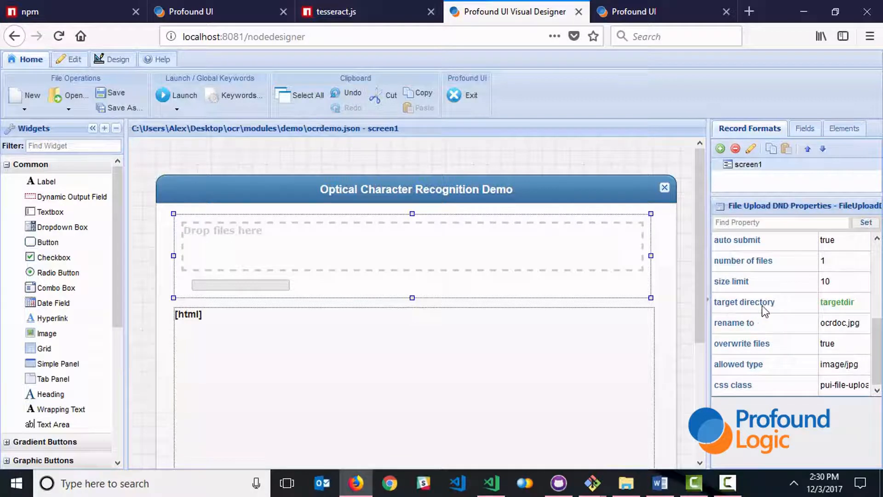
mouse_move(853, 317)
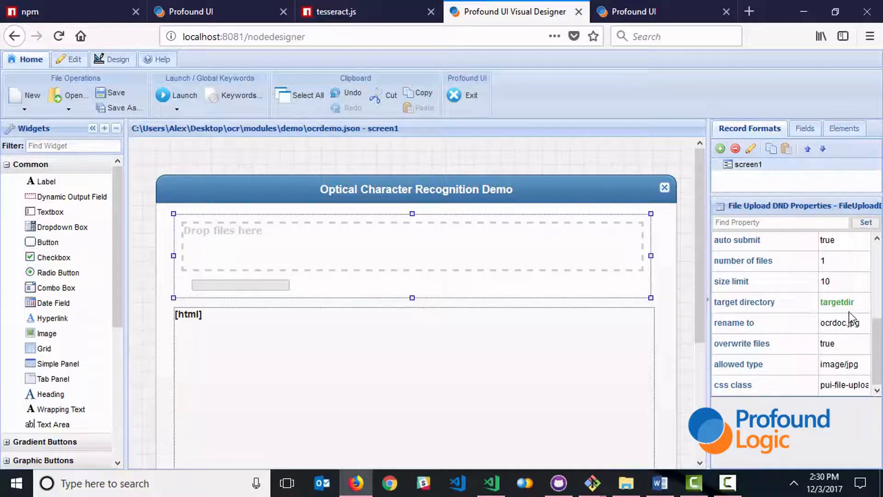
mouse_move(722, 338)
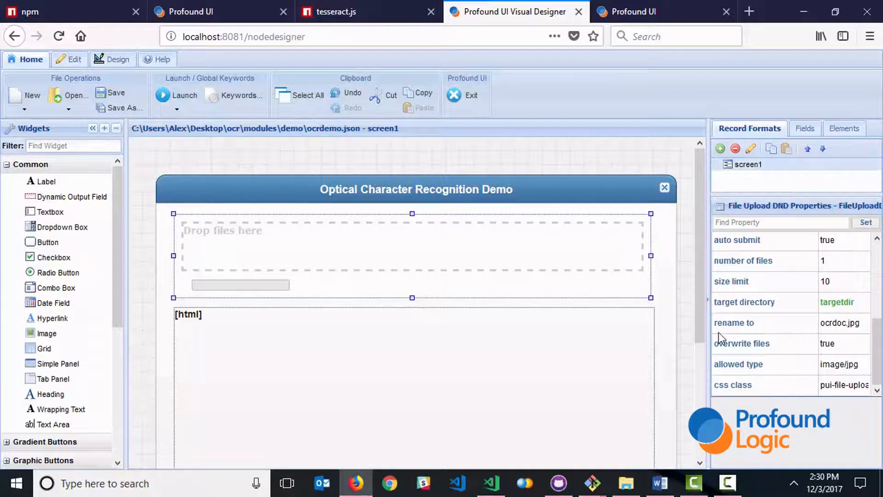
mouse_move(729, 335)
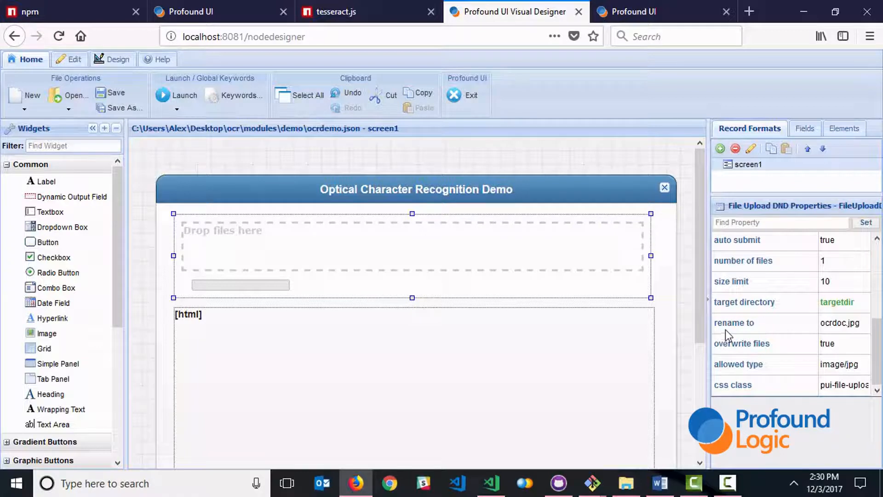
mouse_move(825, 337)
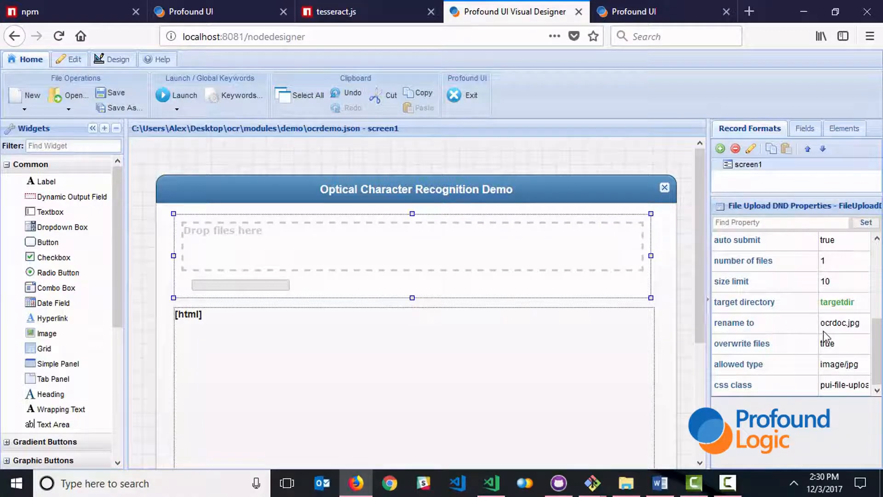
mouse_move(854, 332)
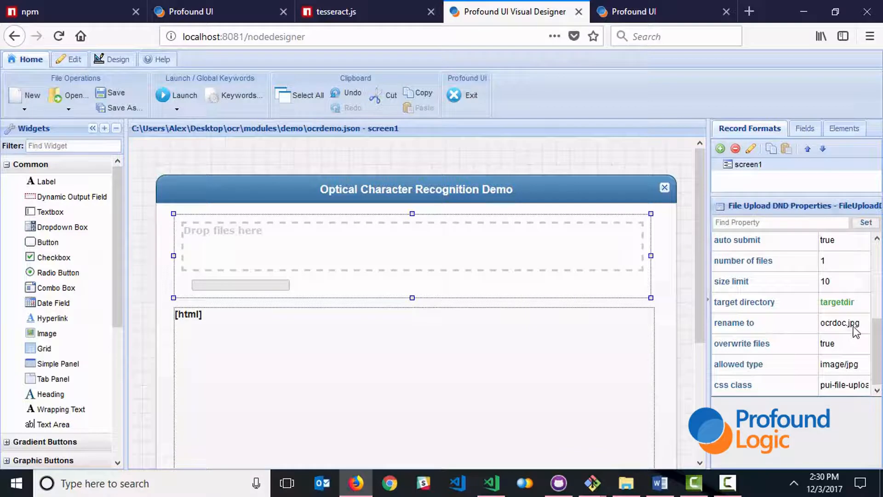
mouse_move(342, 361)
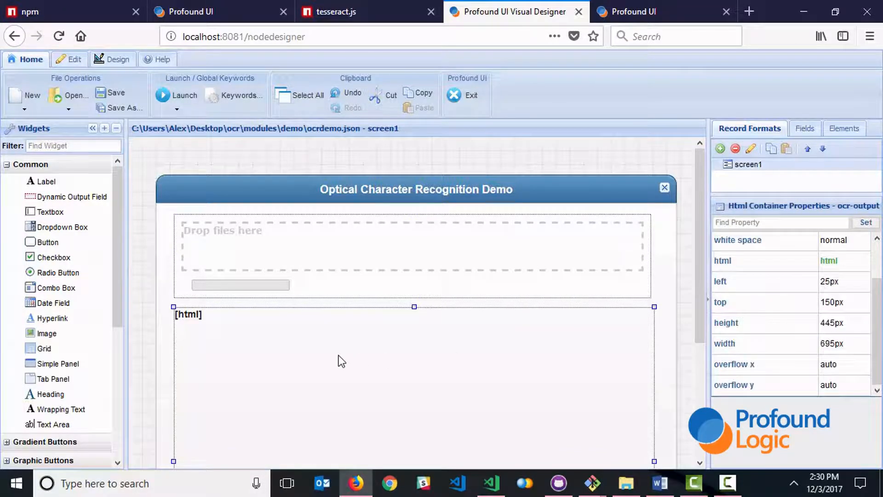
mouse_move(727, 274)
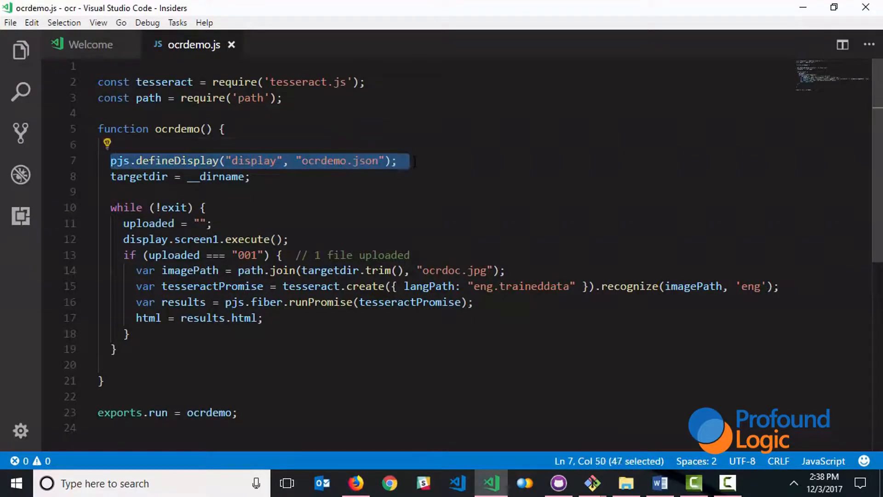
double_click(139, 176)
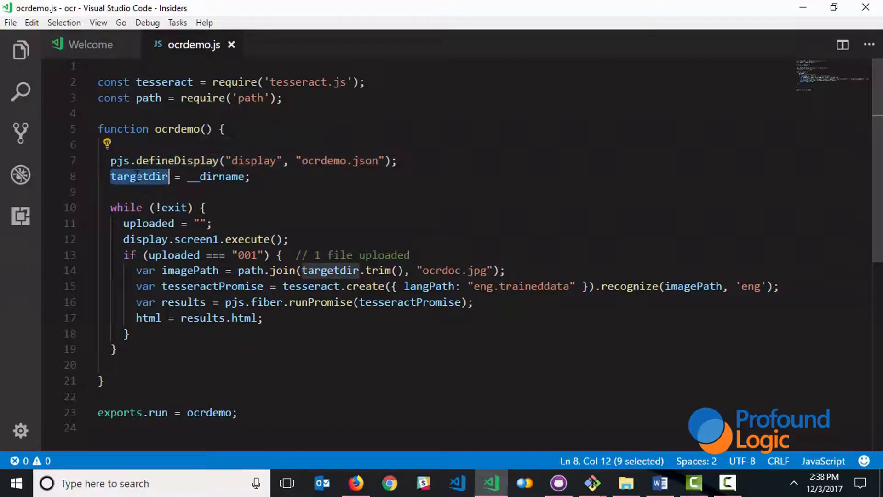
double_click(217, 176)
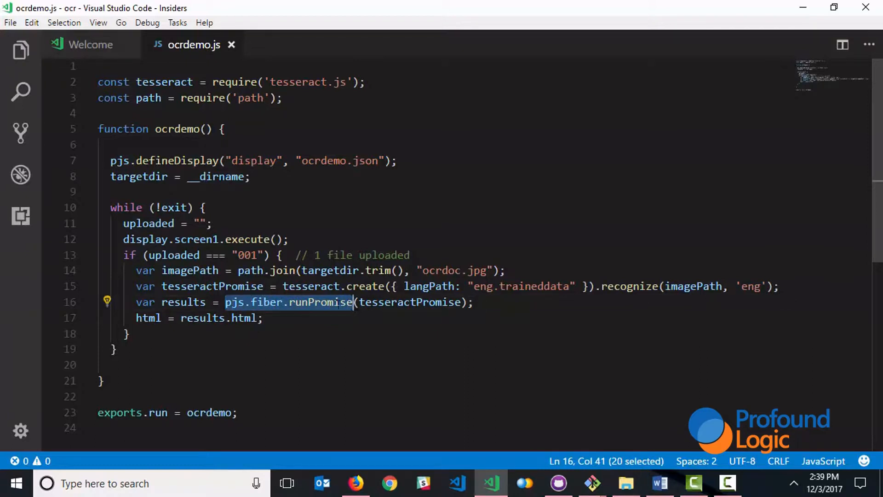
double_click(183, 302)
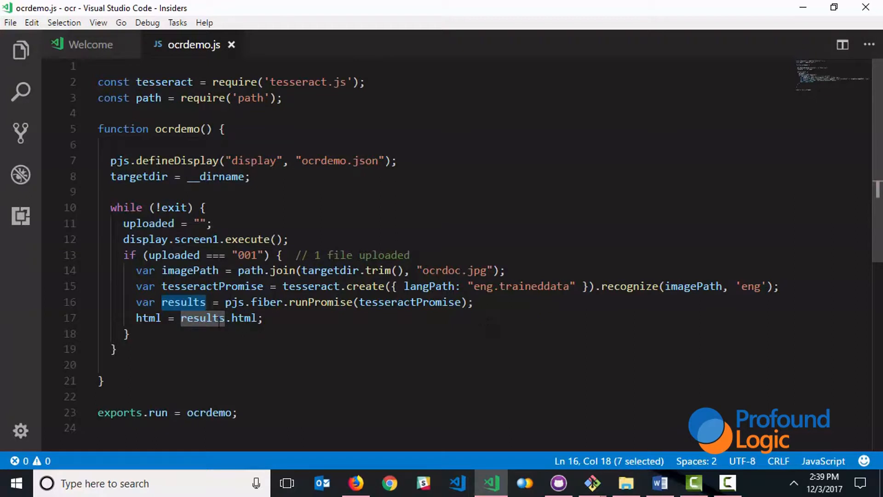
double_click(148, 317)
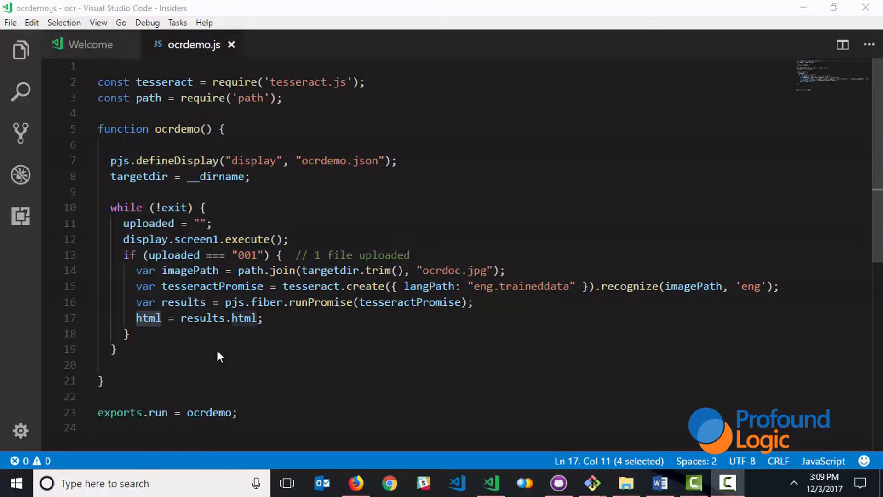
left_click(354, 483)
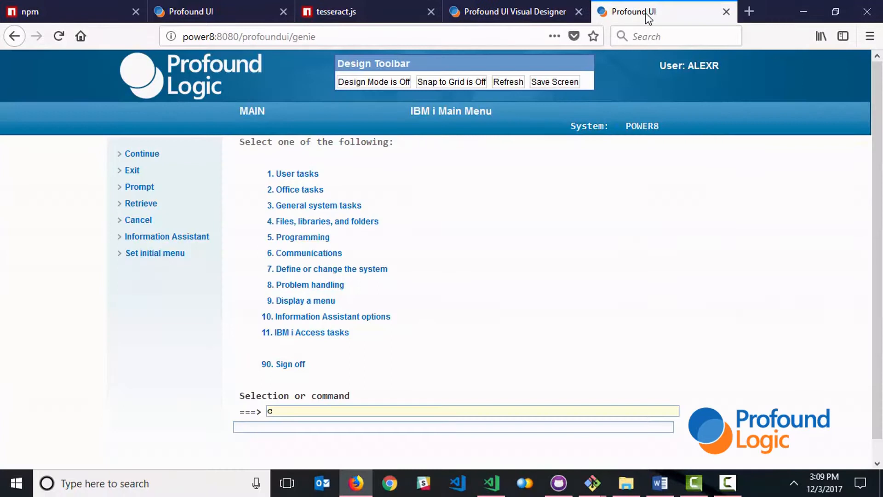
Step: Enter 'call ocrde' on the IBM i Main Menu command line to start calling ocrdemo
type("all ocrde")
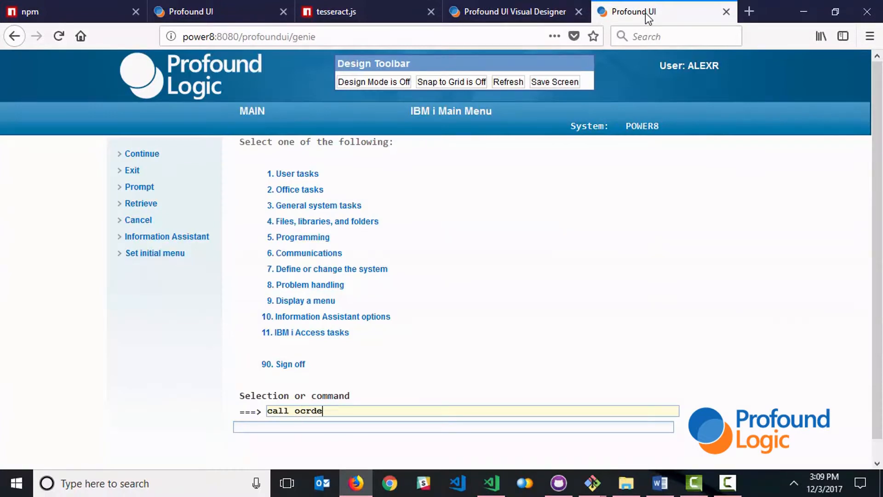